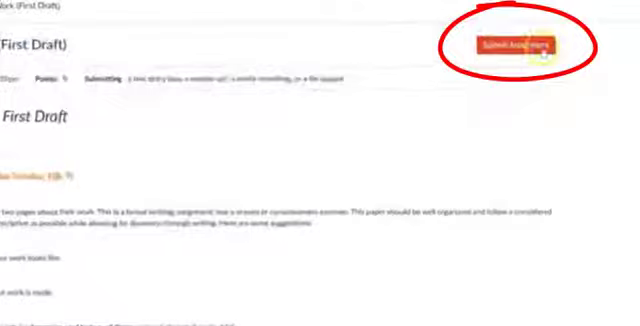
Begin a submission for the First Draft assignment so the upload form appears
{"action": "left_click", "coordinate": [516, 44]}
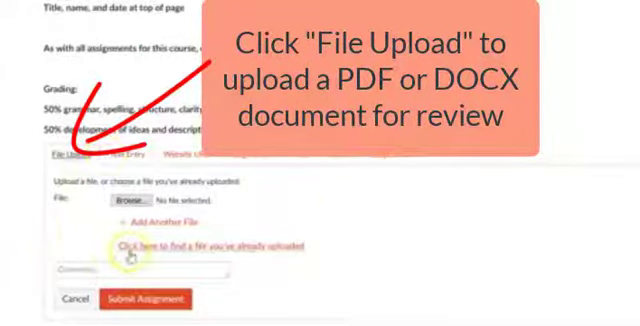
Switch the submission form to the Studio media record/upload option
{"action": "left_click", "coordinate": [176, 154]}
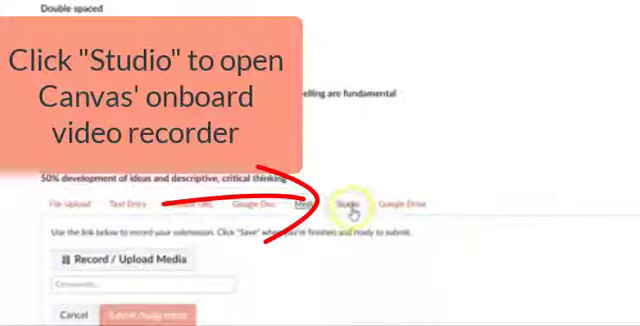
Go to the peer review page for a classmate's draft from the Peer Reviews list
{"action": "left_click", "coordinate": [356, 206]}
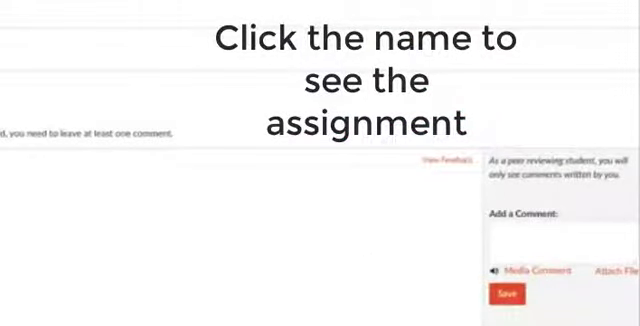
Load the classmate's draft and enter the review comment 'AS A STUDENT'
{"action": "left_click", "coordinate": [556, 244]}
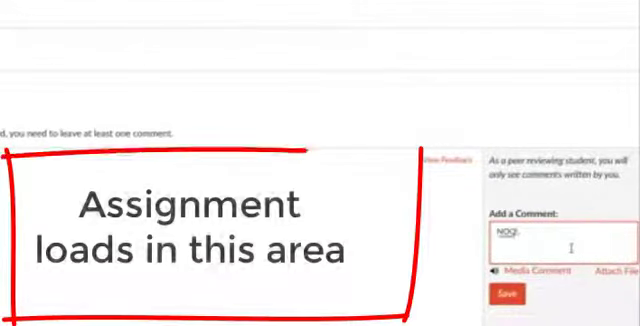
{"action": "key", "text": "Backspace"}
{"action": "type", "text": "TE: I am now able to download her assign"}
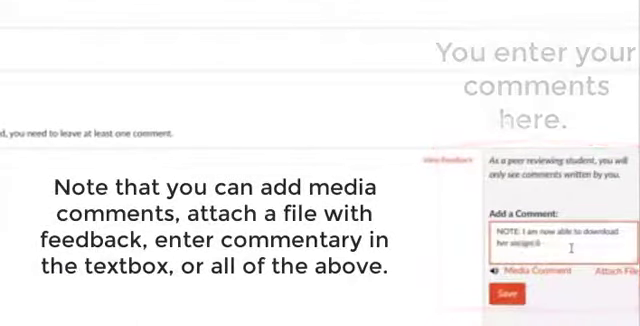
{"action": "type", "text": "AS A STUDENT"}
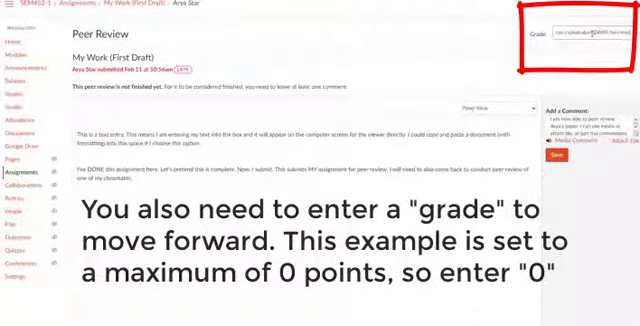
Grade the reviewed draft 0 and return to the course Modules list
{"action": "type", "text": "0"}
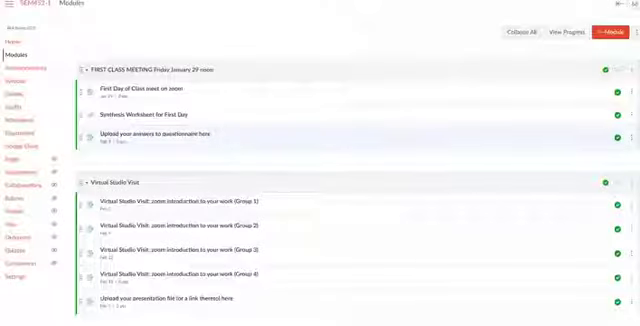
Reopen My Work (First Draft) from the My Work Pages module
{"action": "scroll", "scroll_direction": "down", "scroll_amount": 3}
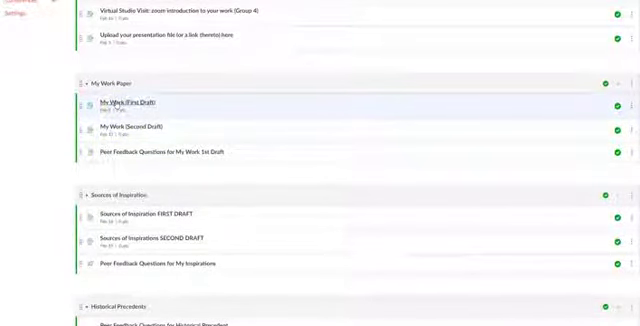
{"action": "left_click", "coordinate": [130, 104]}
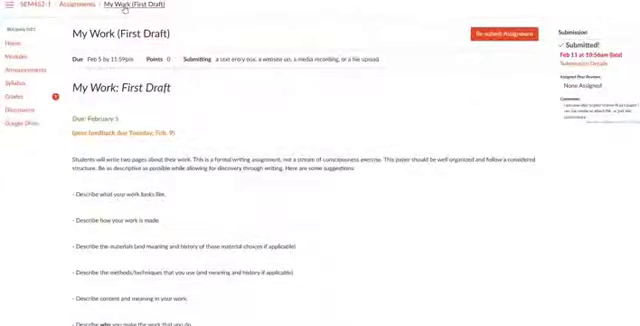